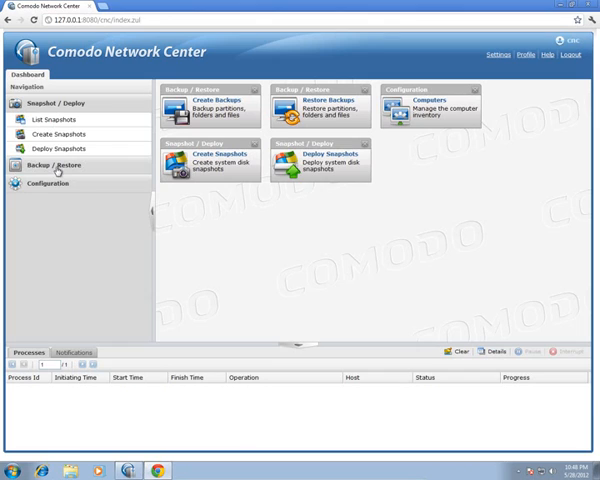
Step: Go to the Backup / Restore section to begin a new backup for a managed computer
click(56, 164)
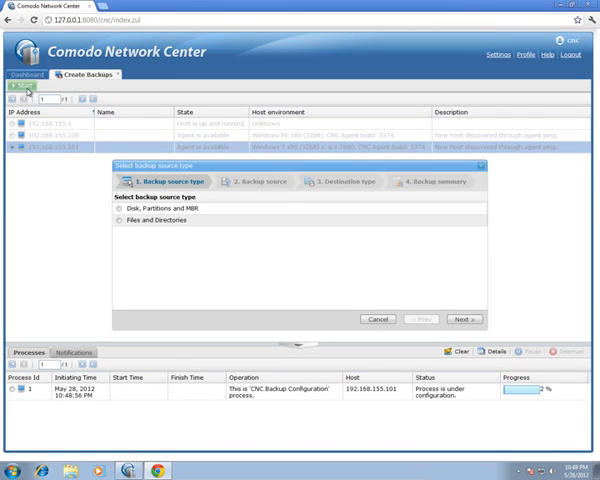
Step: Select Disk, Partitions and MBR with all of Disk 1 included, reach the summary, then go back
click(116, 208)
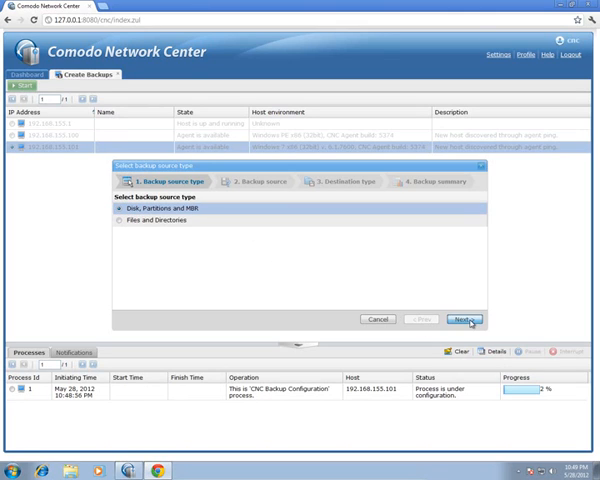
click(462, 320)
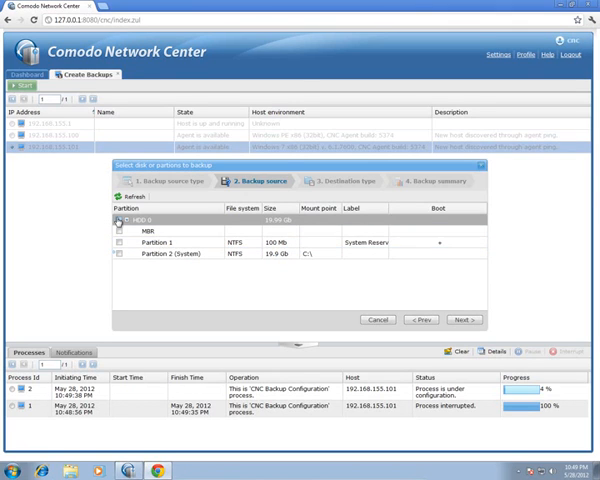
click(116, 218)
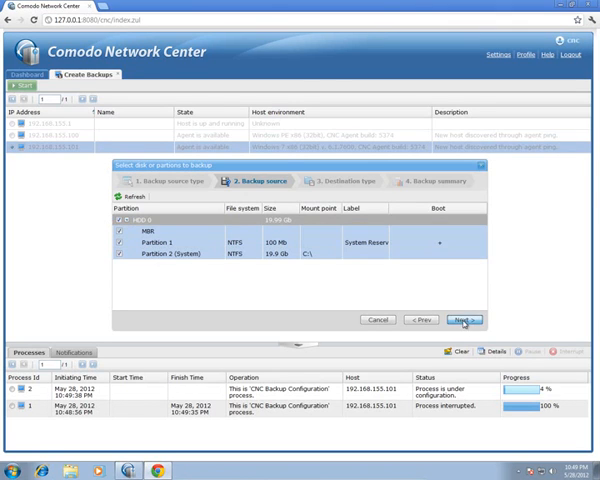
click(466, 320)
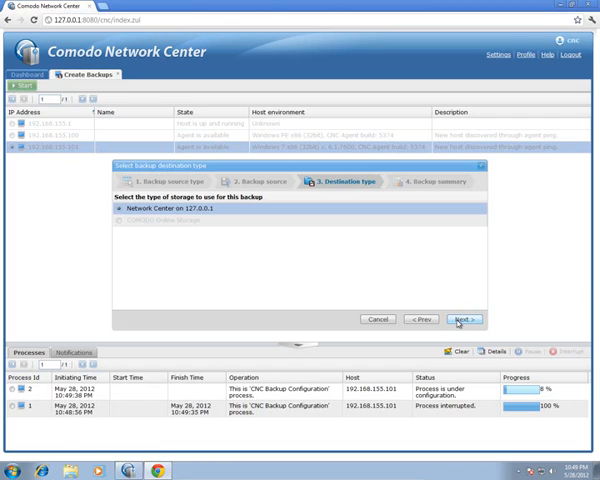
mouse_move(168, 228)
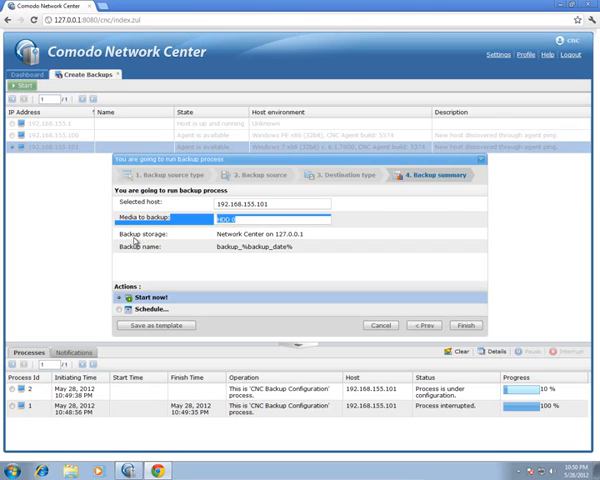
mouse_move(220, 256)
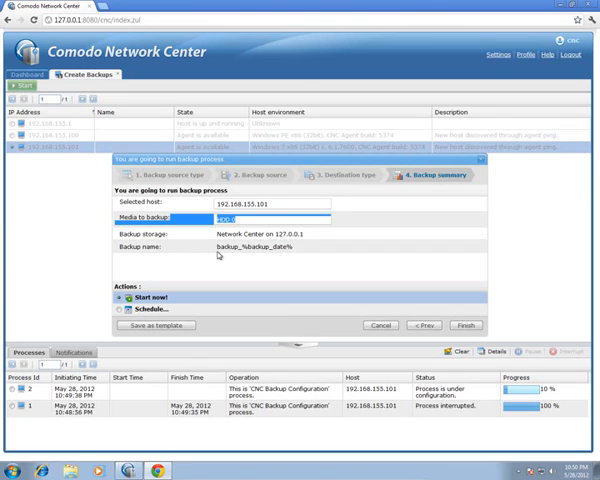
mouse_move(242, 260)
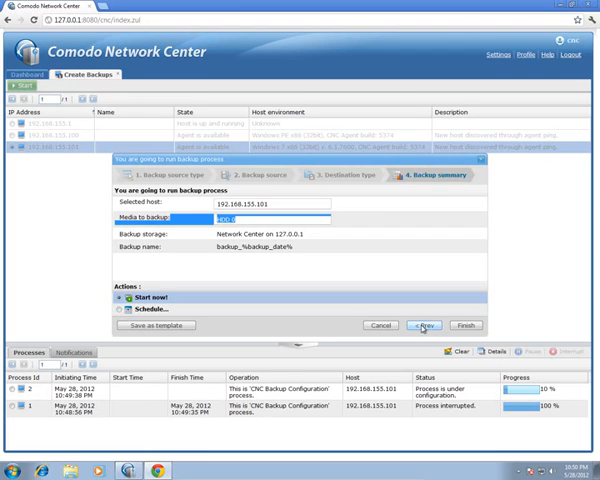
click(422, 320)
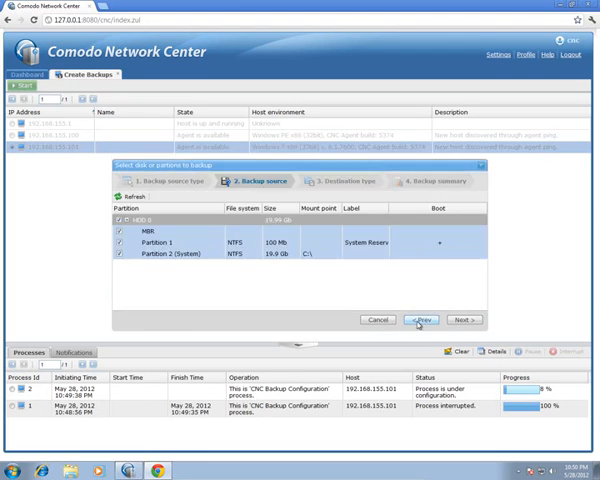
Step: Switch the source to Files and Directories and expand C:\Backup in the host's tree
click(420, 320)
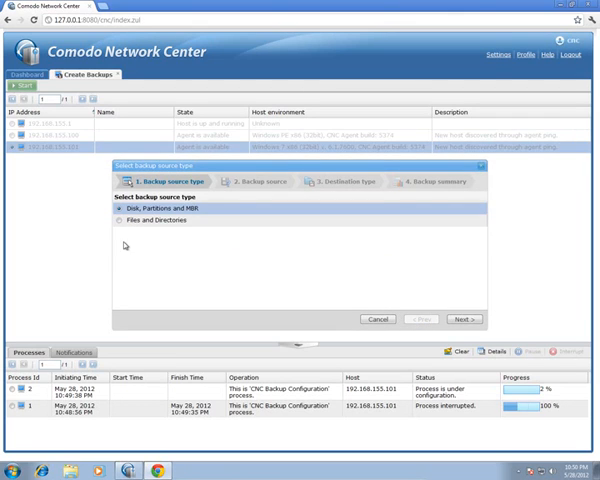
click(120, 220)
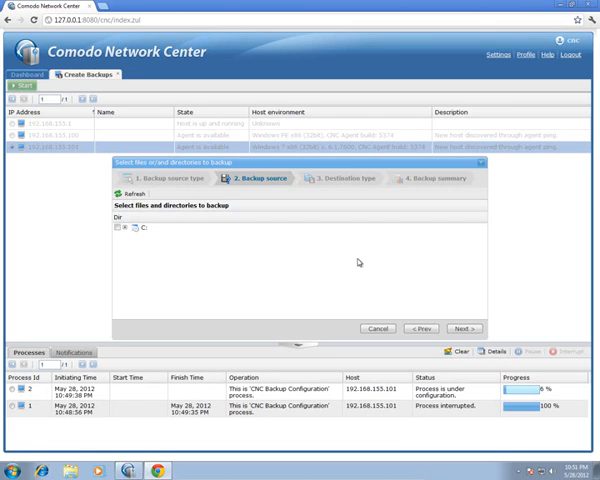
click(128, 236)
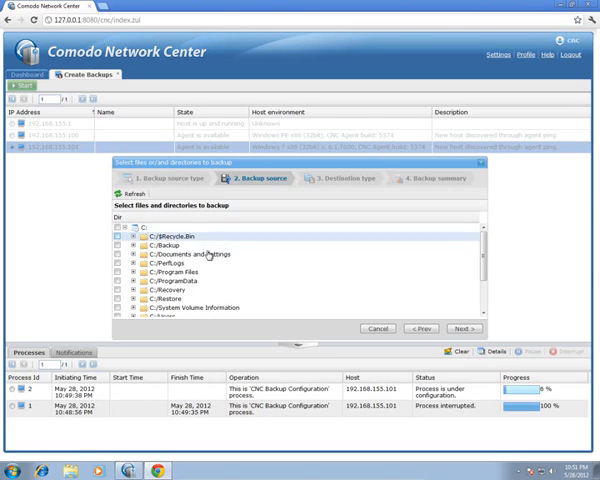
scroll(down, 3)
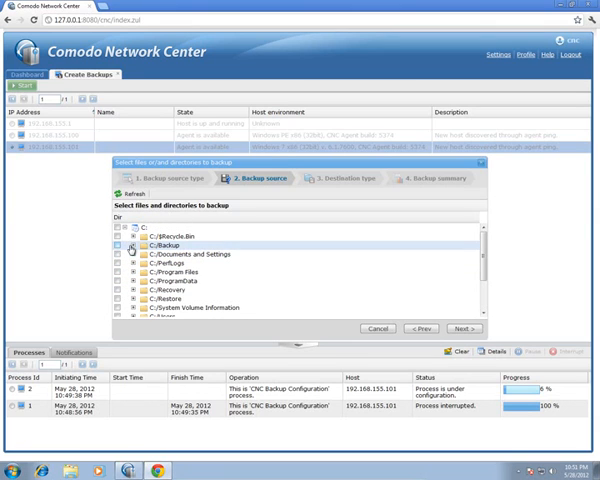
click(128, 244)
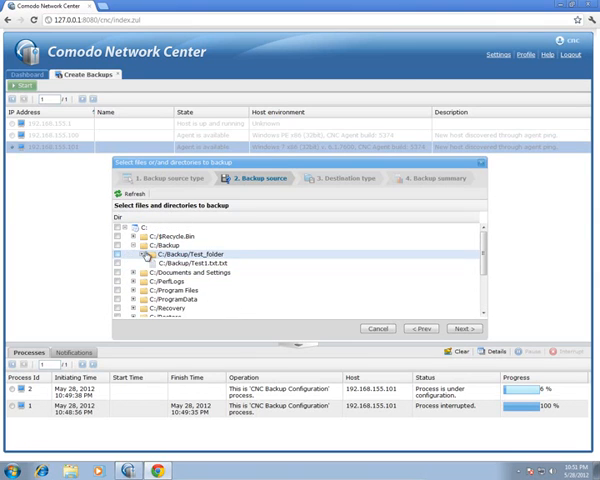
Step: Tick both test folders under C:\Backup and continue to destination choice
click(114, 256)
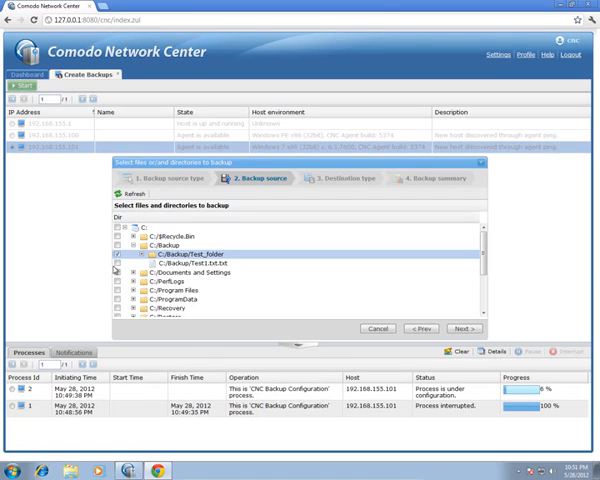
click(114, 270)
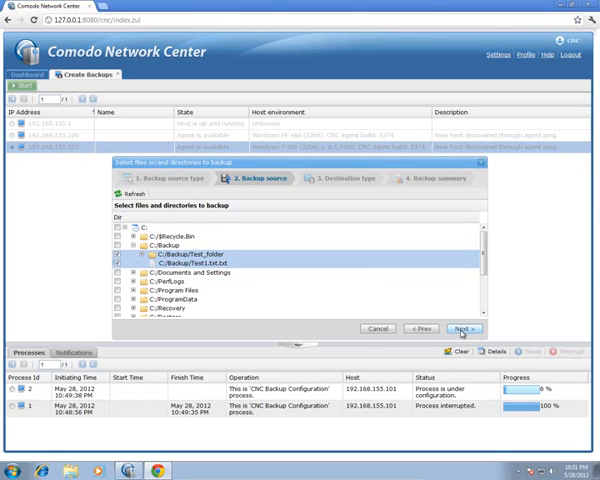
click(462, 328)
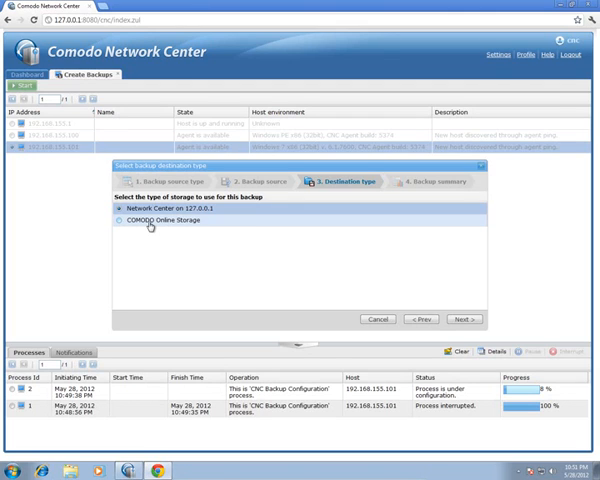
Step: Choose COMODO Online Storage, look at the unlinked account sign-in, then return to destination choice
click(116, 220)
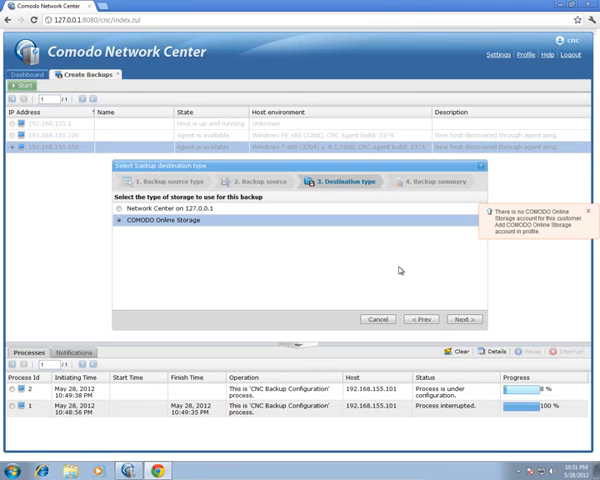
mouse_move(528, 242)
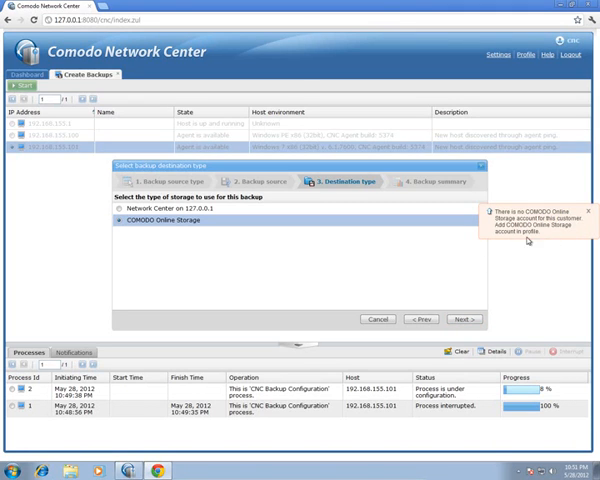
click(518, 56)
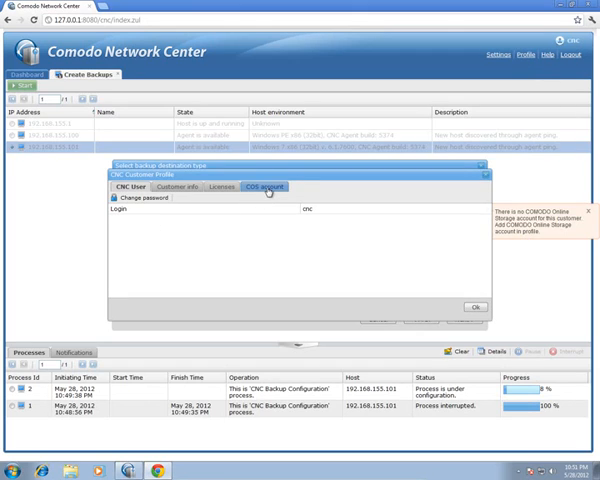
click(268, 188)
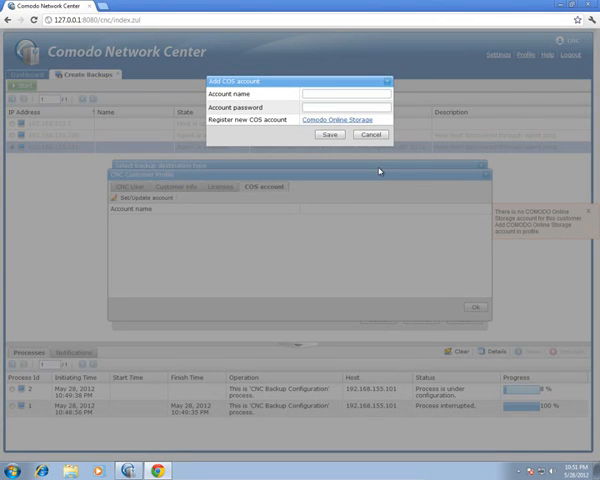
click(340, 92)
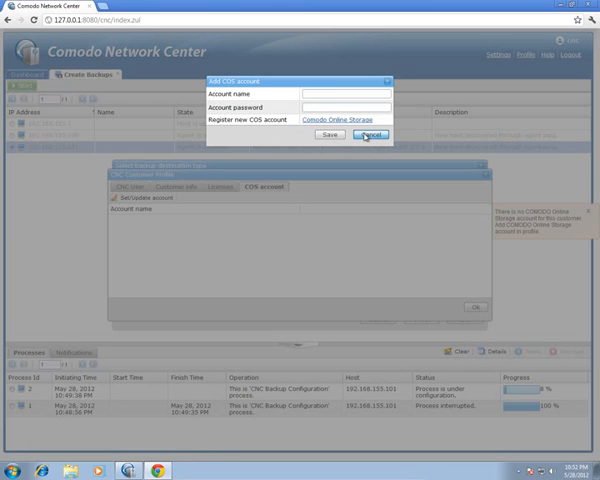
click(370, 132)
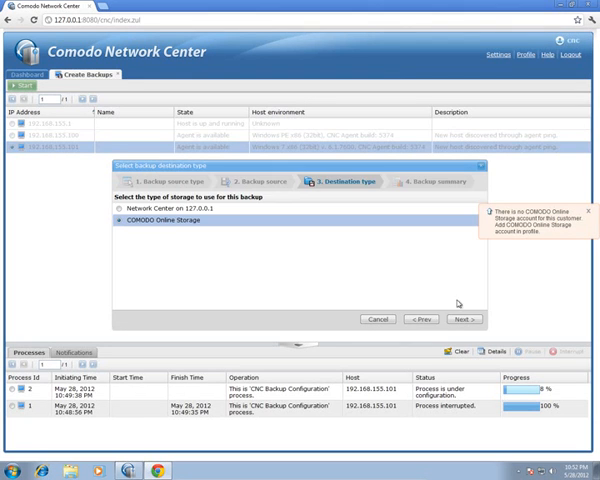
mouse_move(378, 196)
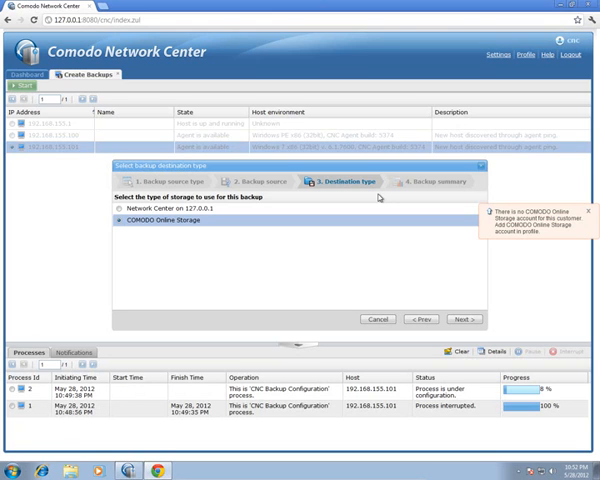
Step: Proceed with the chosen storage and save the configuration as a template named 'test name'
click(120, 208)
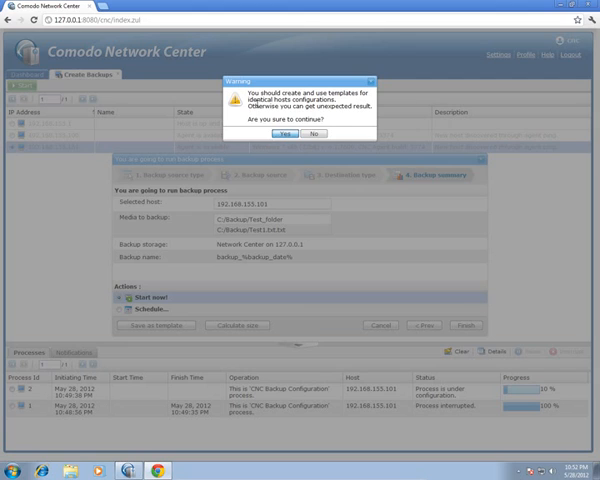
click(284, 132)
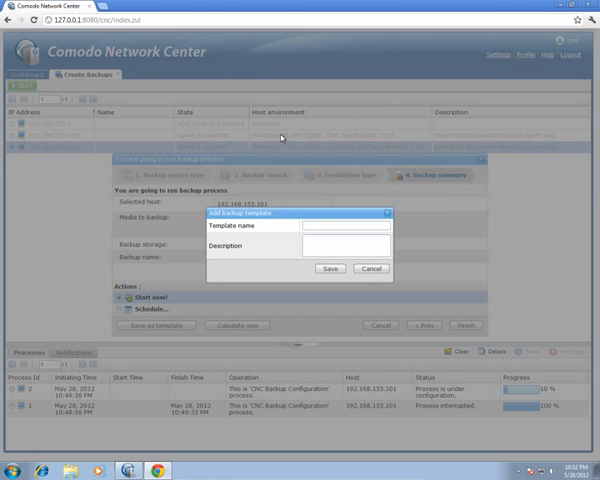
mouse_move(336, 162)
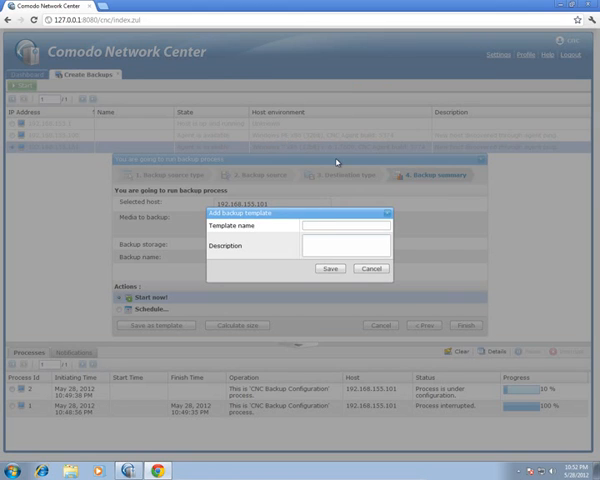
text(test)
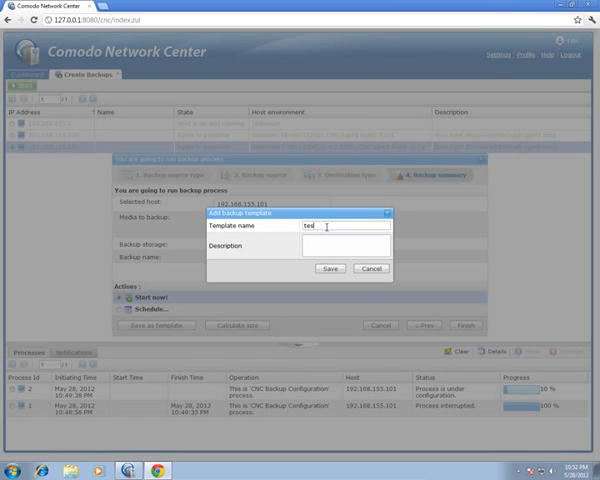
text(name)
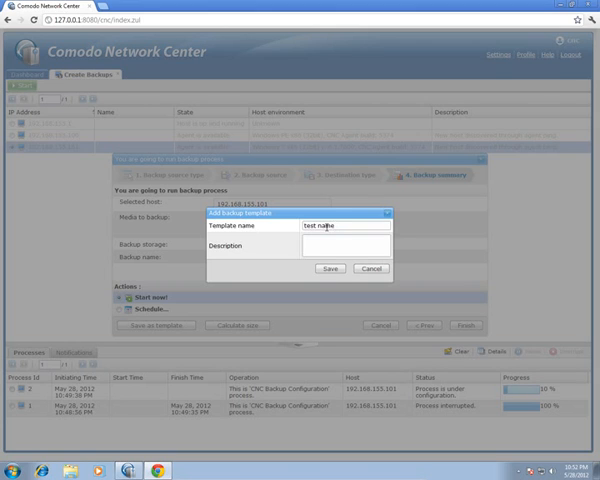
click(328, 268)
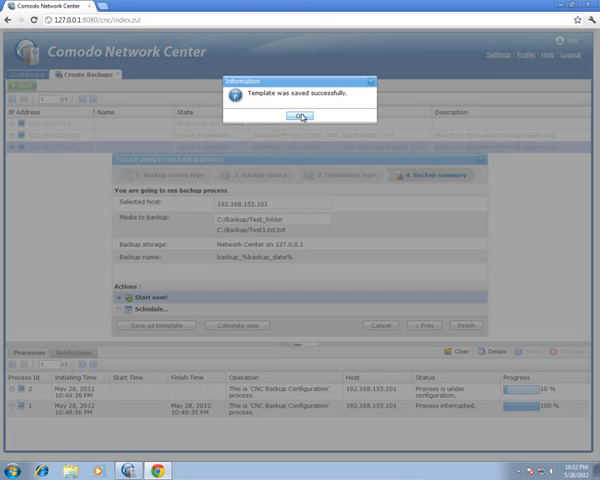
click(296, 116)
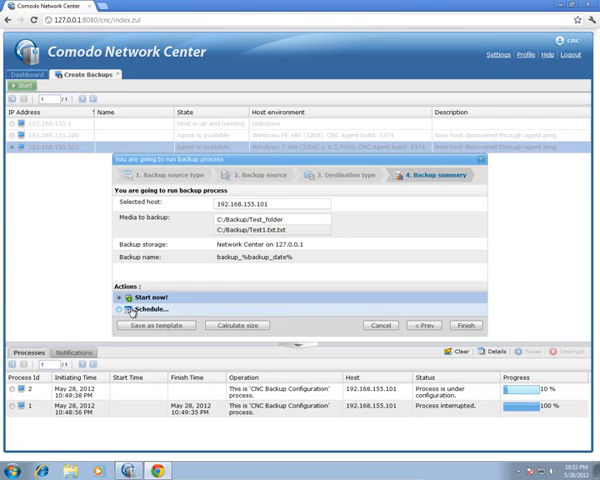
Step: Check scheduling options, run the backup to completion, review its detailed log and close the summary
click(120, 308)
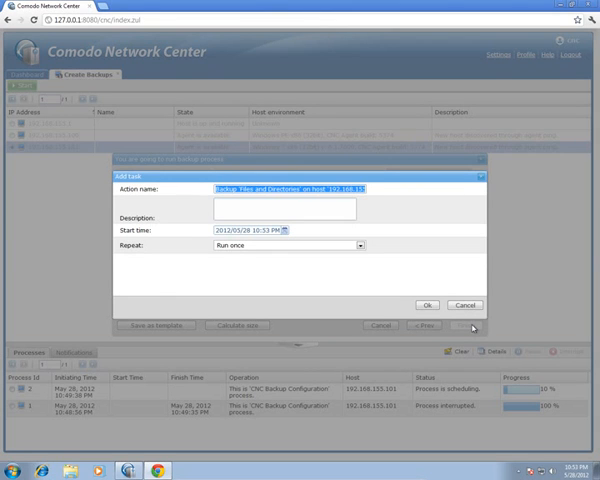
mouse_move(276, 250)
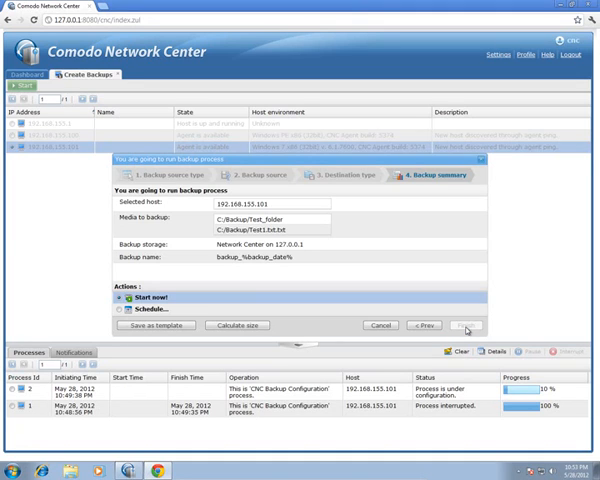
click(468, 324)
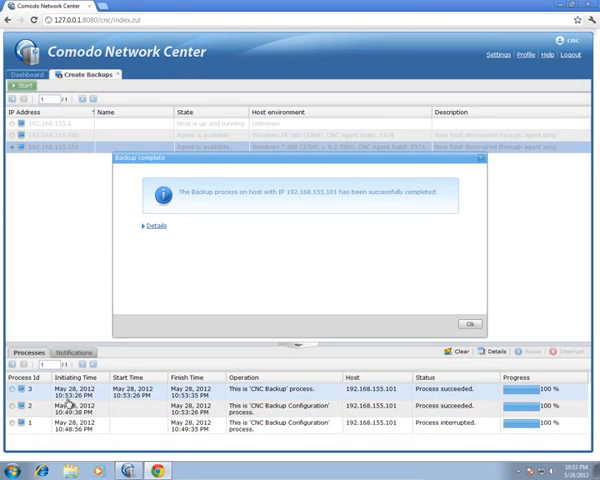
mouse_move(210, 398)
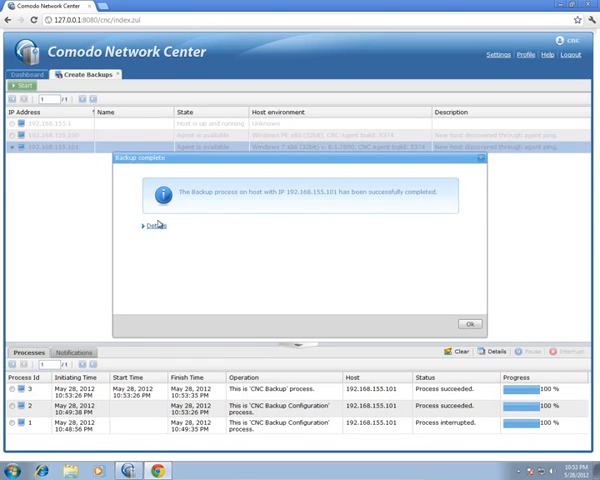
click(152, 224)
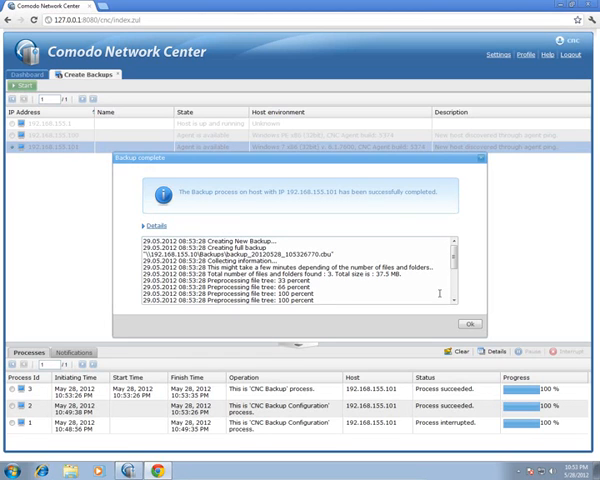
scroll(down, 3)
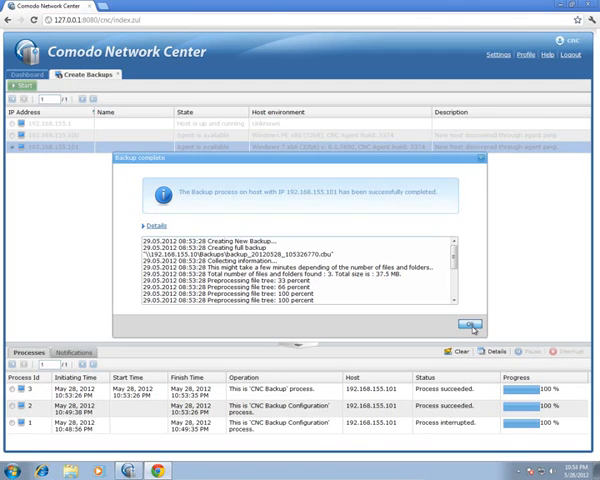
click(472, 324)
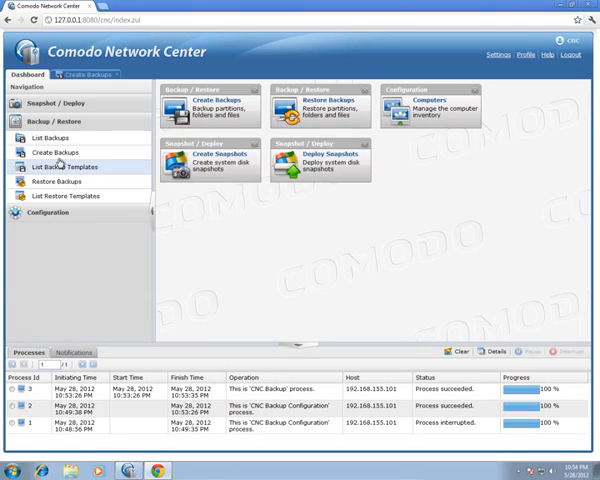
click(52, 136)
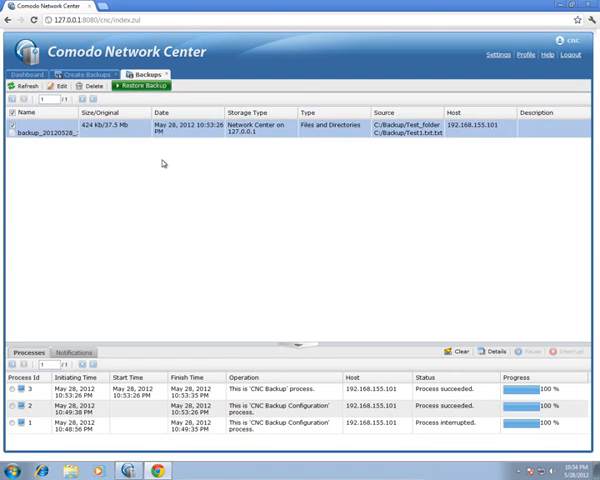
click(12, 132)
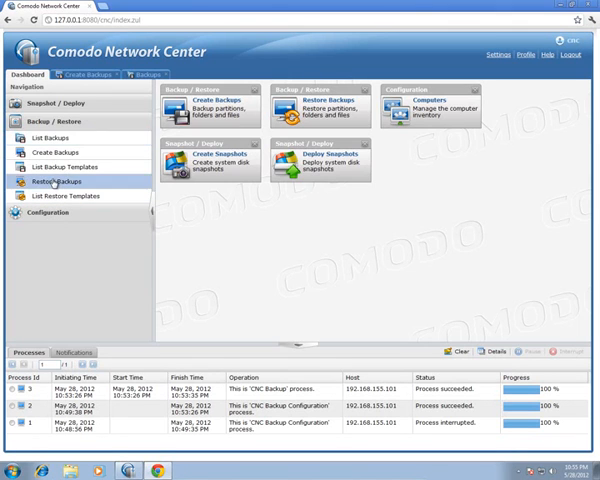
Step: Start Restore Backups for the host from Network Center storage and reach file selection
click(48, 180)
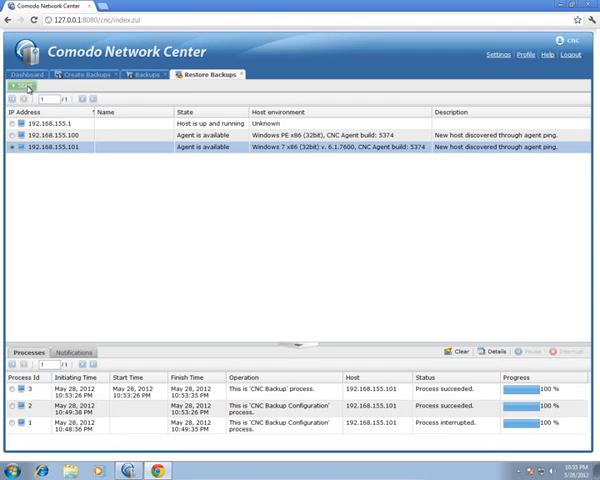
click(24, 88)
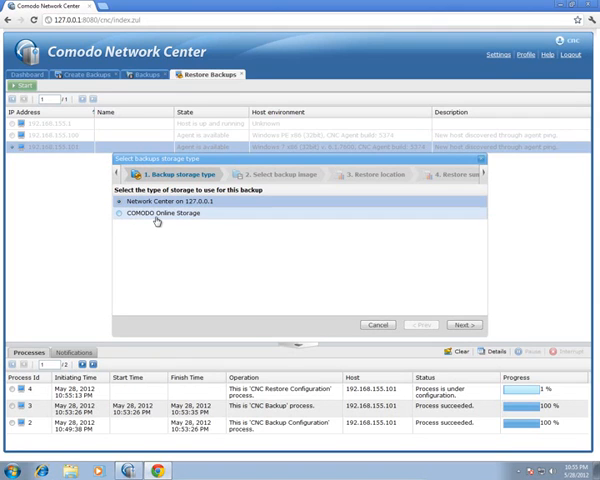
click(122, 204)
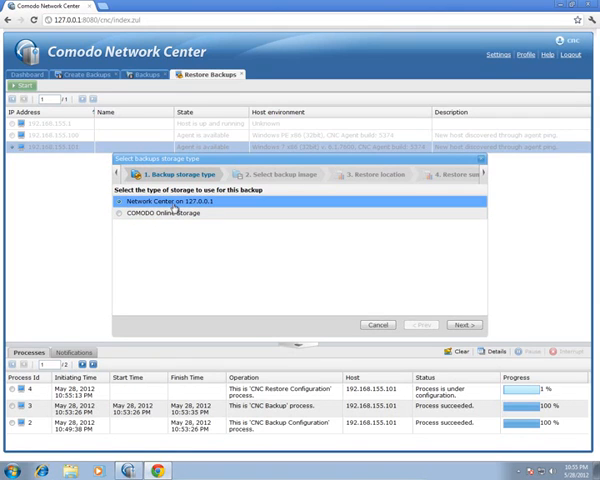
click(464, 324)
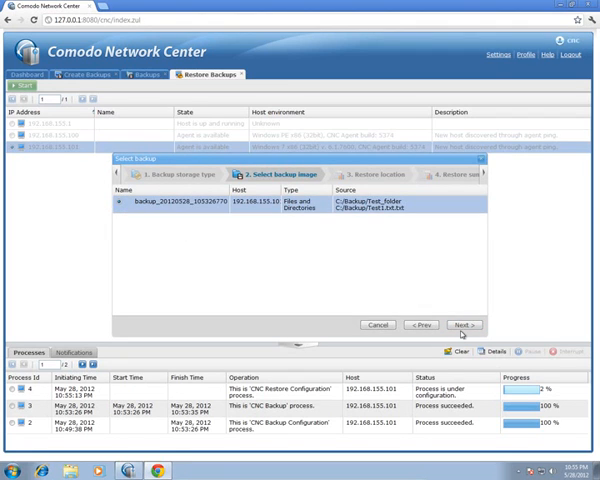
click(464, 324)
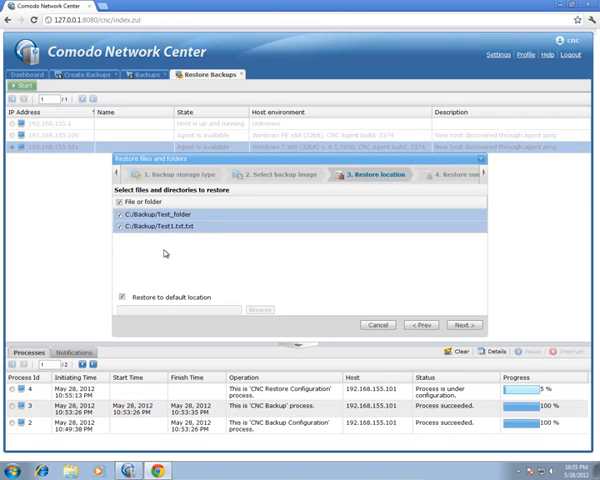
Step: Untick Restore to default location so the files go elsewhere
click(120, 296)
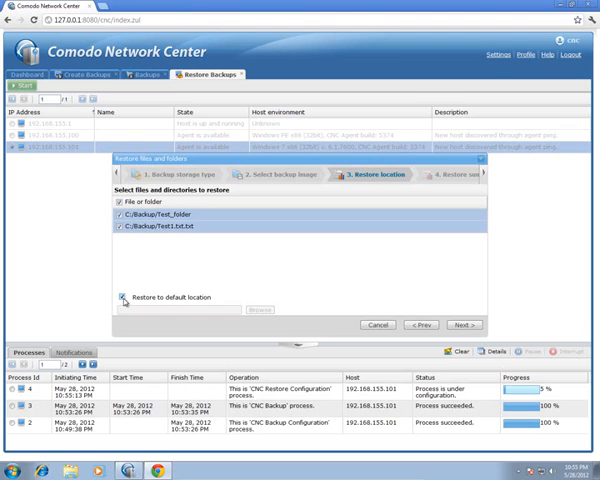
click(124, 296)
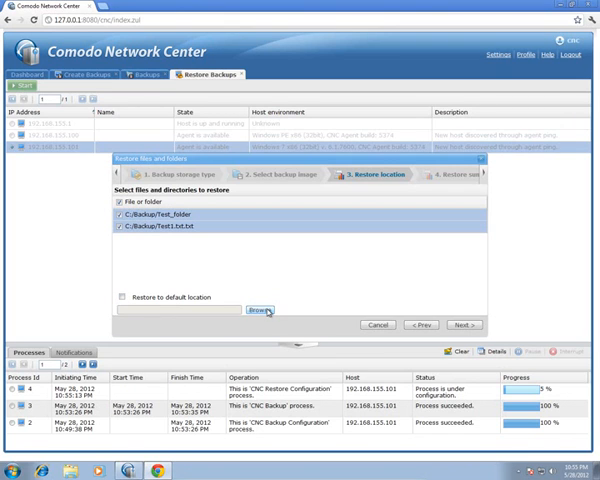
Step: Browse the drive and set C:\Restore as the destination, reaching the restore summary
click(260, 310)
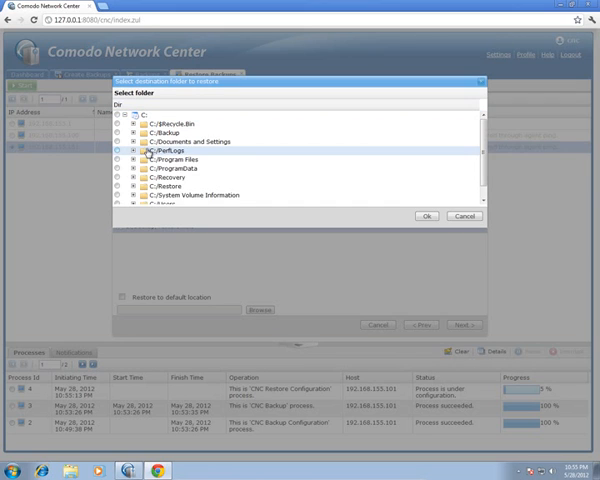
click(170, 184)
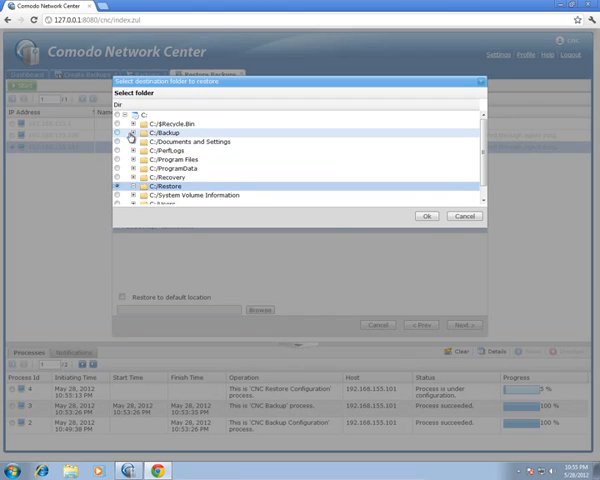
click(120, 136)
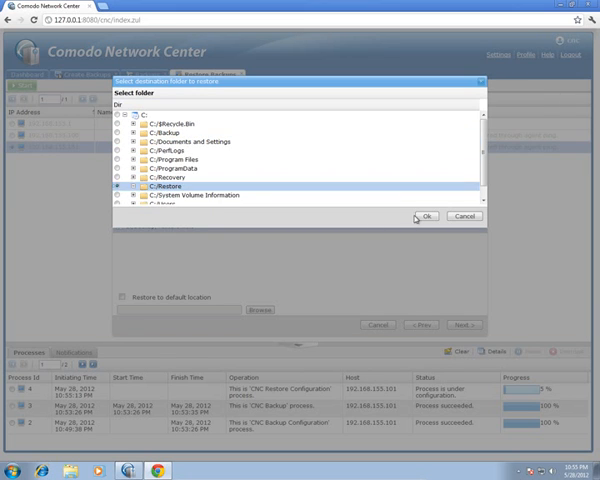
click(424, 216)
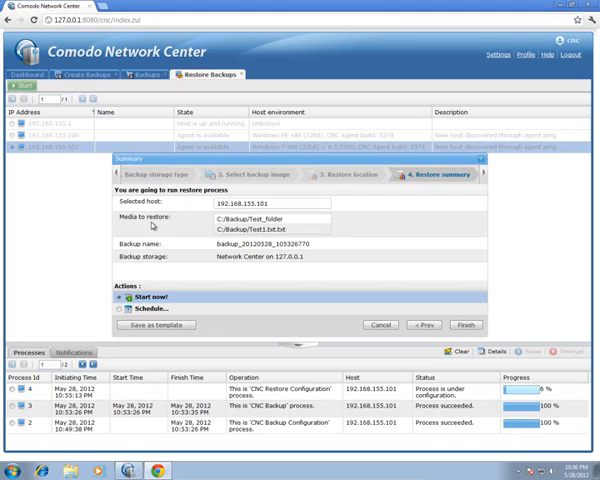
mouse_move(192, 270)
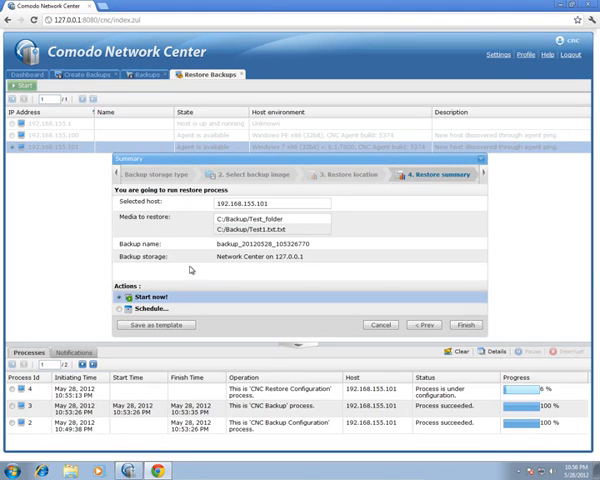
mouse_move(192, 272)
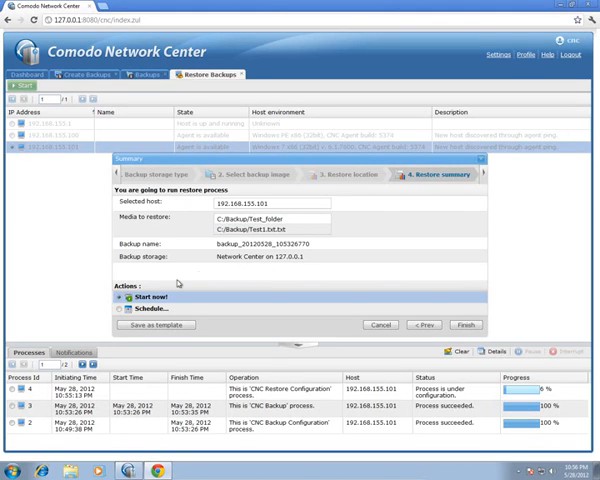
Step: Schedule the restore to run once at 10:56 PM instead of immediately
click(112, 310)
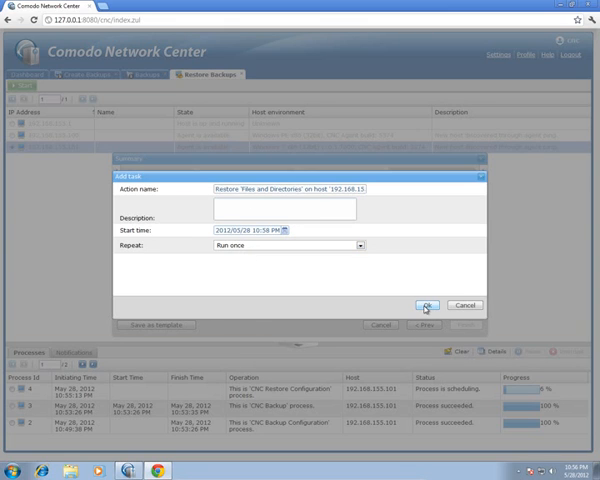
click(428, 304)
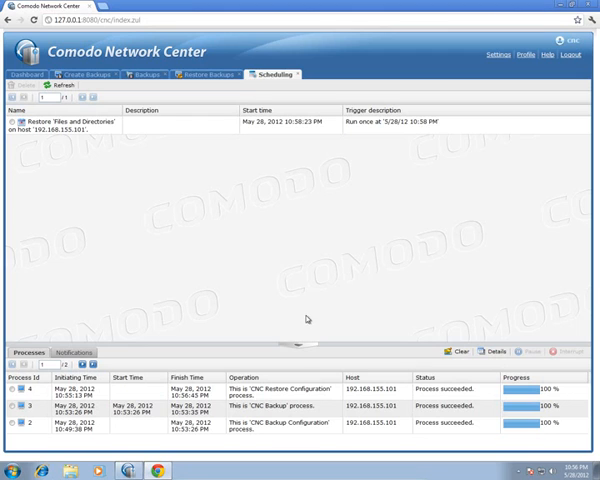
mouse_move(280, 400)
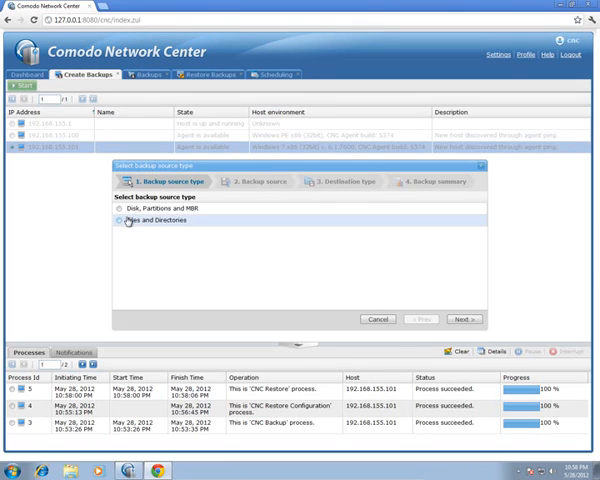
Step: Expand C:\Restore and C:\Backup to confirm the restored test folder and file, then cancel the wizard
click(468, 318)
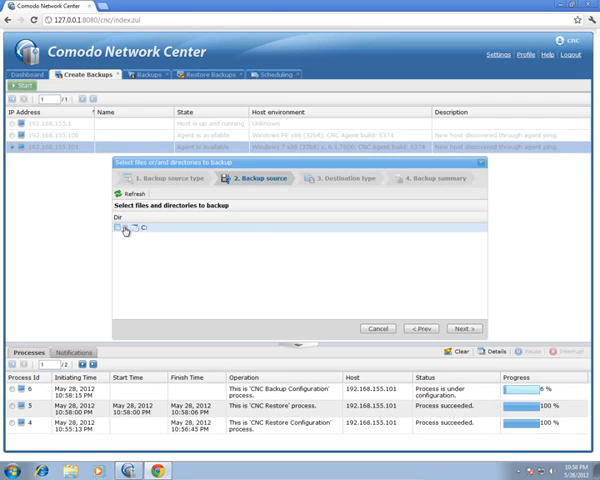
click(128, 236)
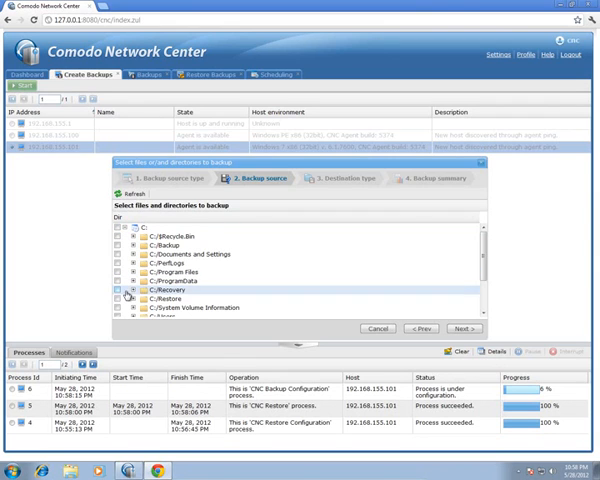
click(132, 298)
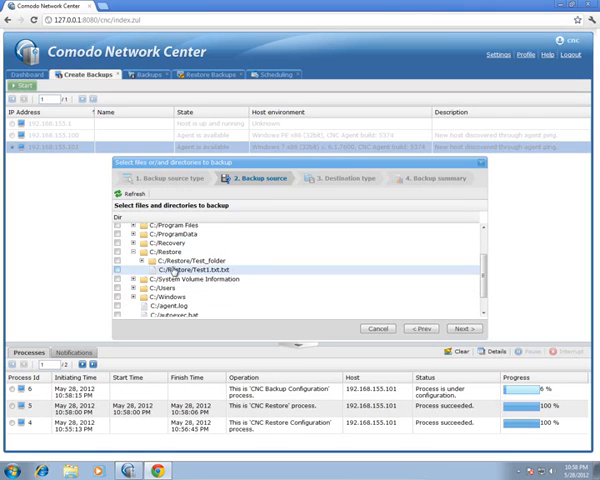
click(176, 258)
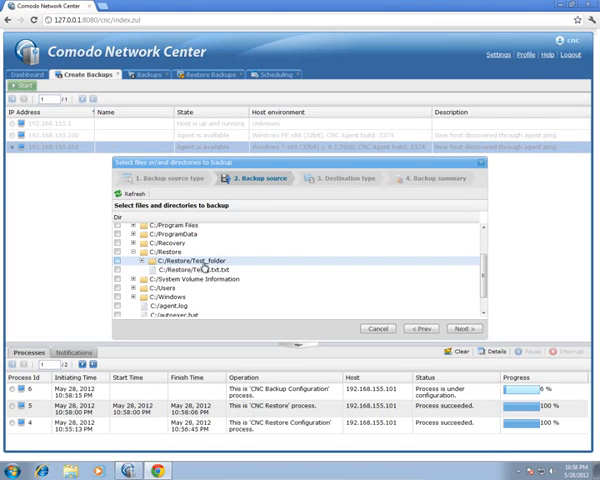
scroll(up, 3)
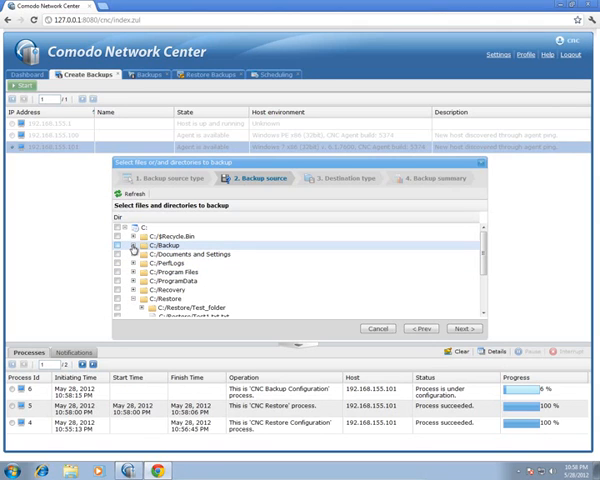
click(126, 244)
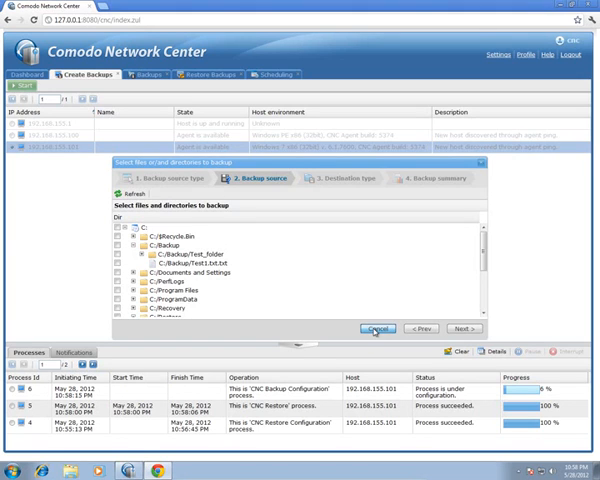
click(378, 328)
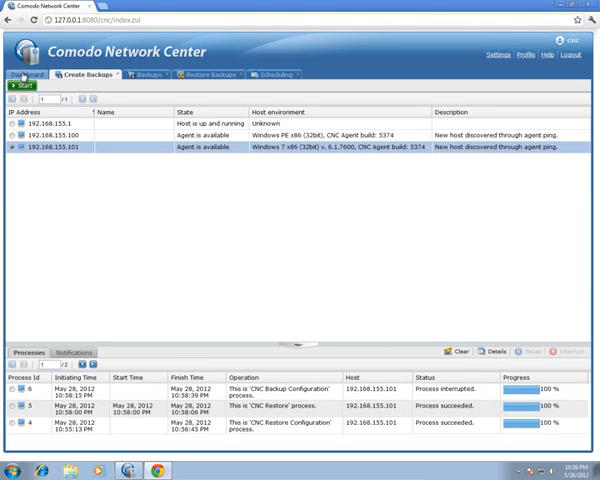
Step: Show the saved backup templates list from the dashboard's Backup/Restore menu
click(30, 82)
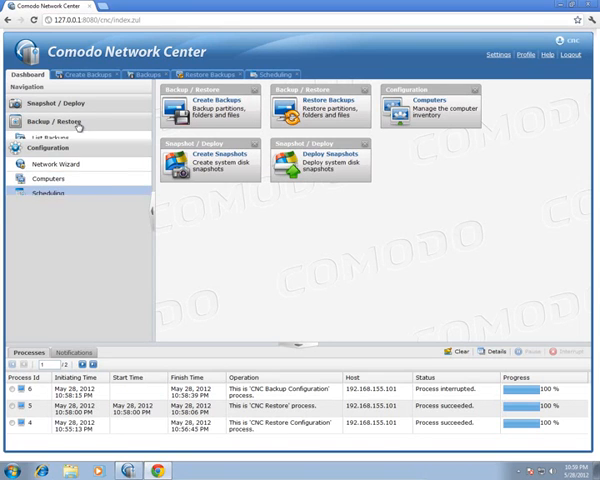
click(56, 130)
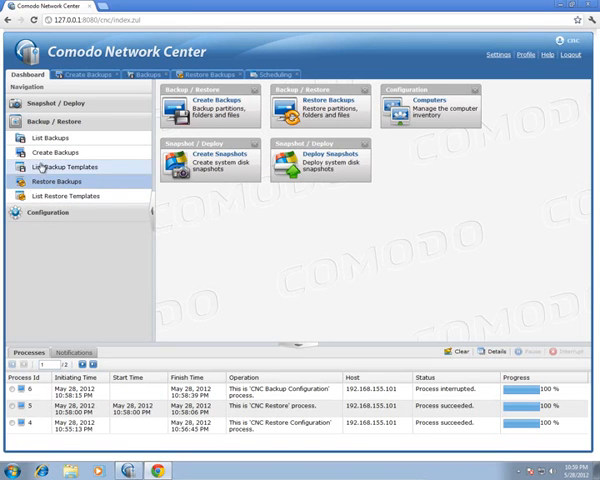
click(62, 166)
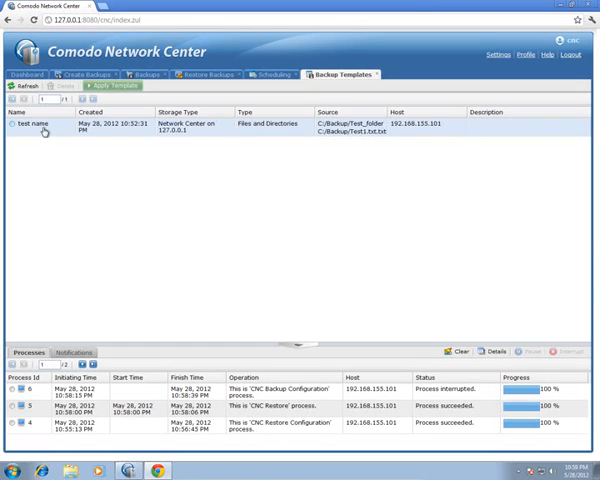
Step: Run the 'test name' template, accept the identical-configuration warning, reach the summary, then cancel without backing up
click(30, 124)
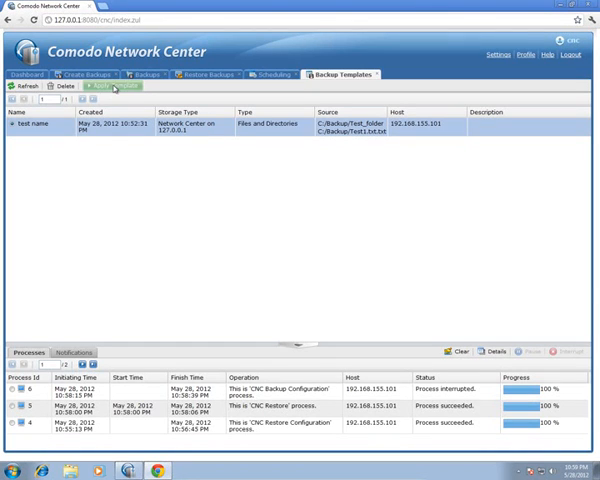
click(108, 86)
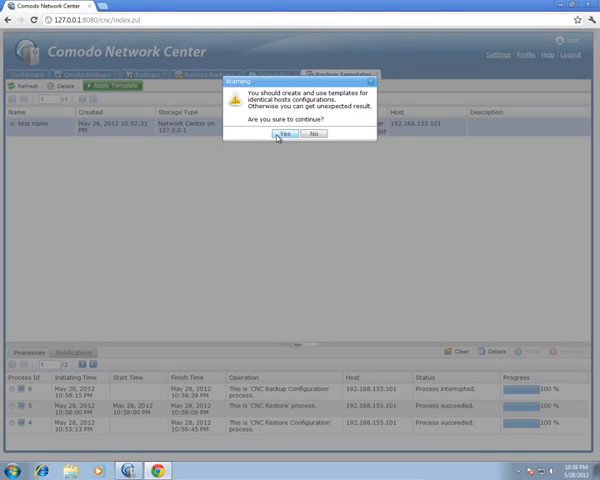
click(284, 132)
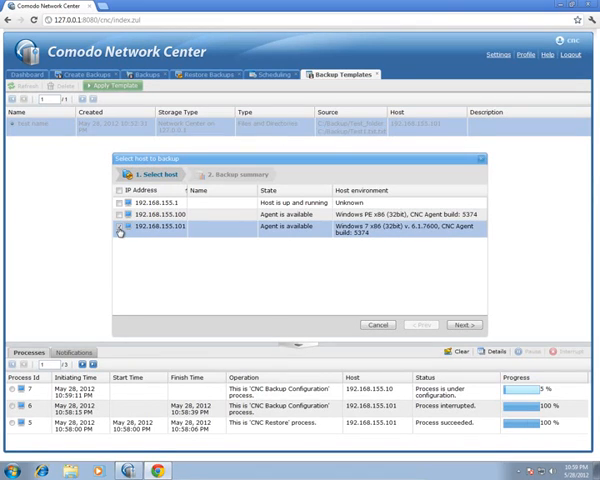
click(122, 214)
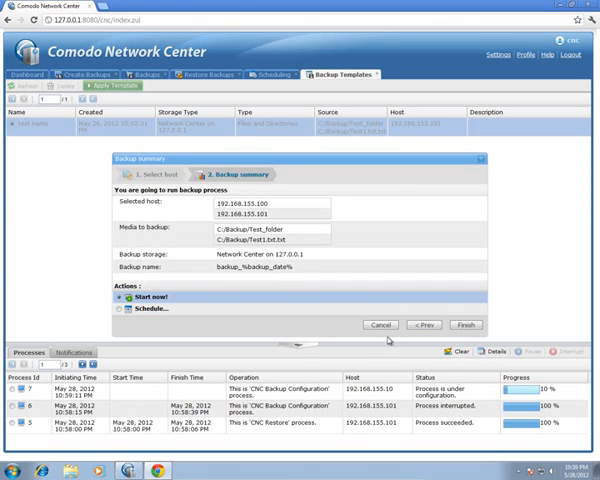
click(464, 324)
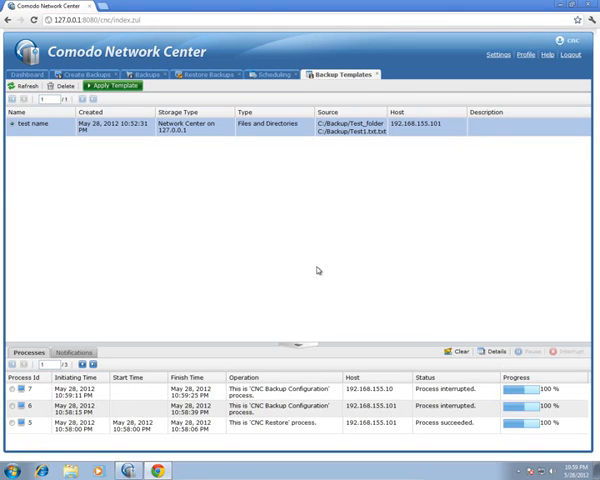